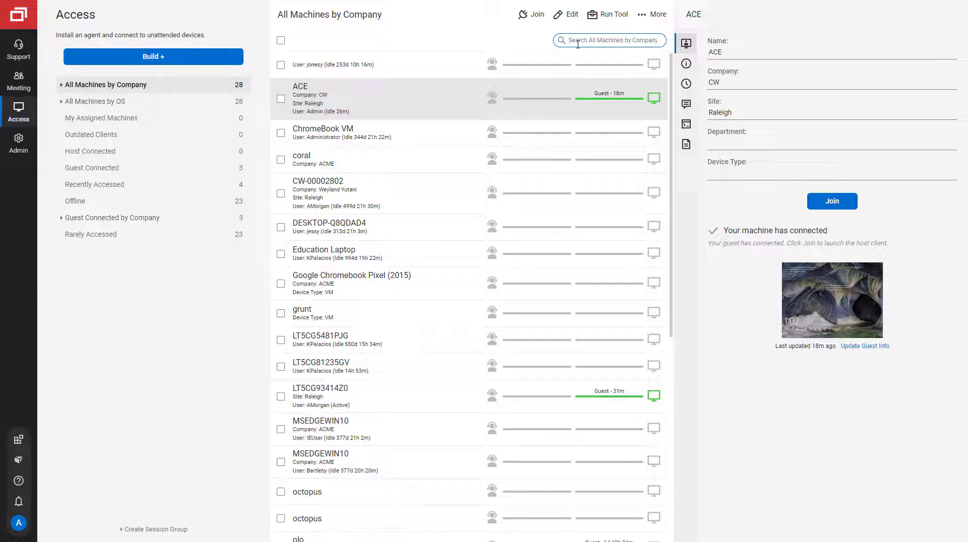
Step: Filter the machine list by company 'ACME', then select the search term
{"action": "type", "text": "ACME"}
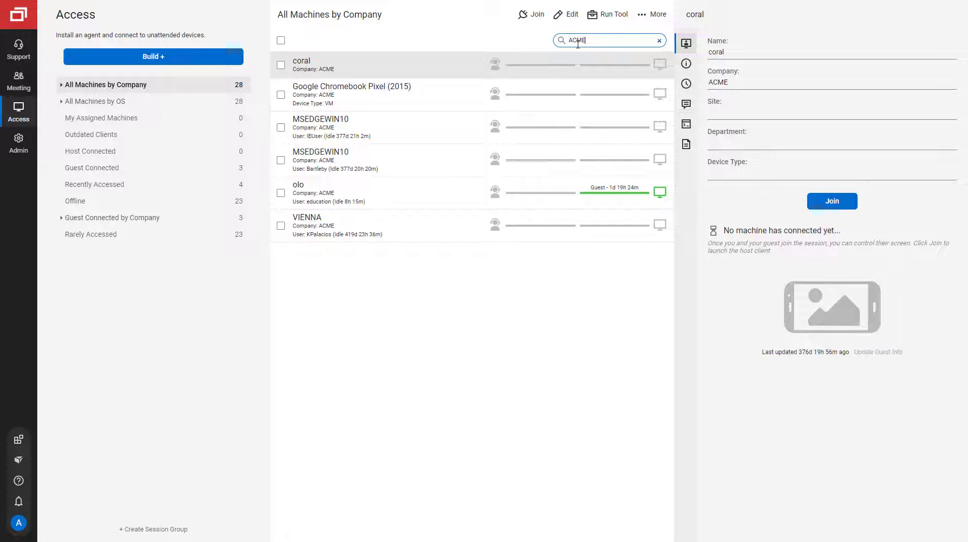
{"action": "mouse_move", "coordinate": [571, 89]}
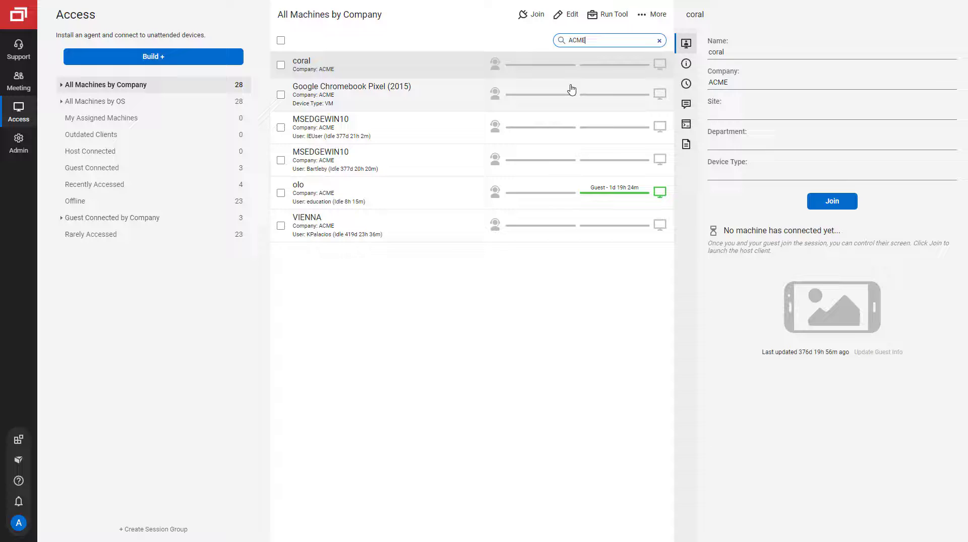
{"action": "left_click", "coordinate": [376, 192]}
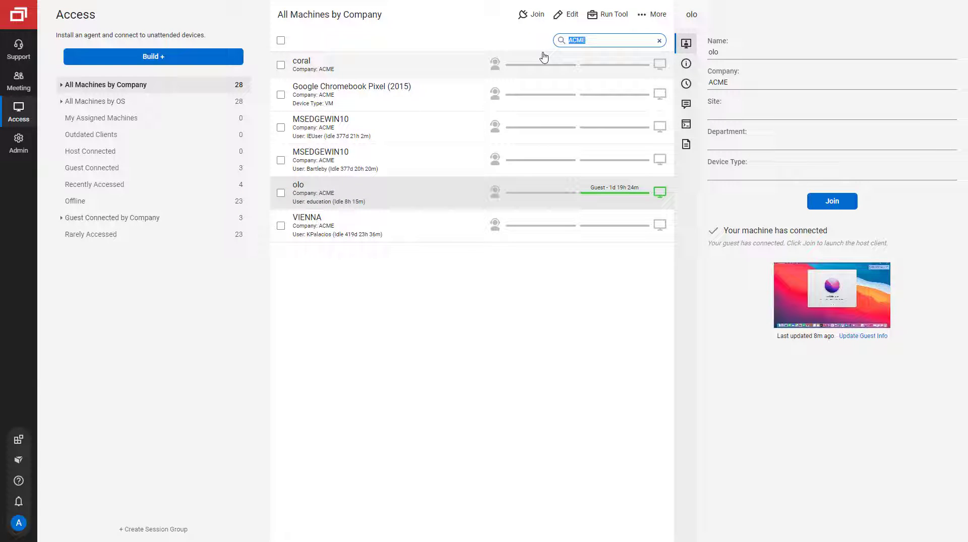
Step: Search for 'Raleigh' site machines, then clear the search to show all machines
{"action": "type", "text": "Ra"}
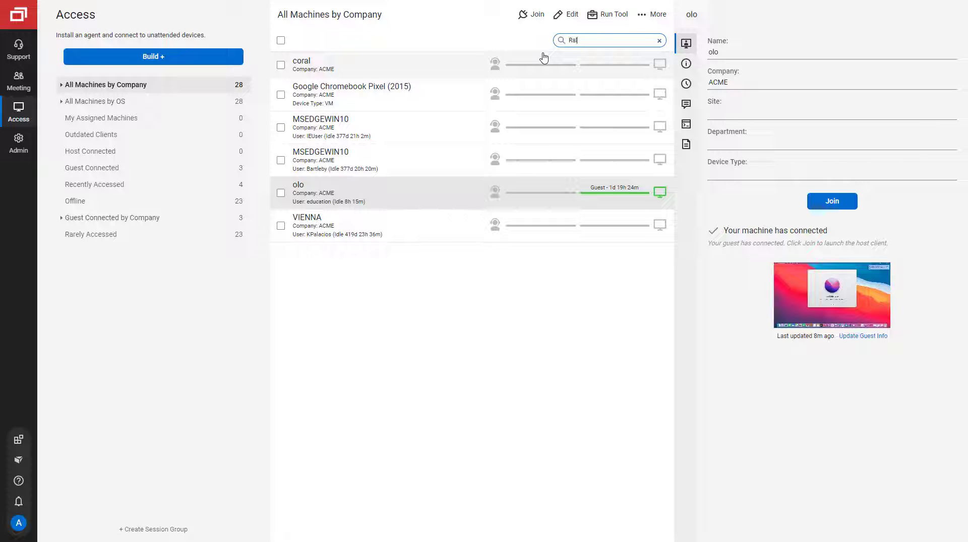
{"action": "type", "text": "leigh"}
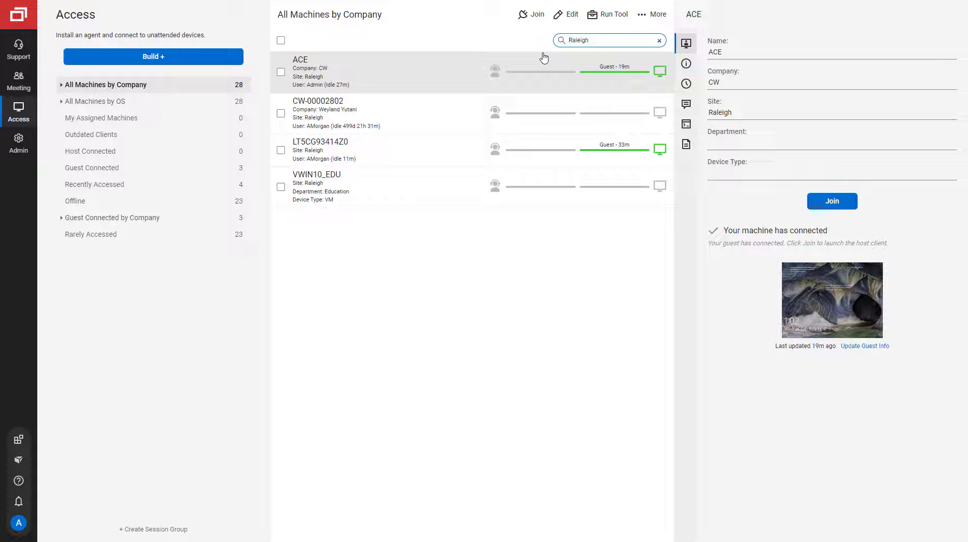
{"action": "triple_click", "coordinate": [608, 40]}
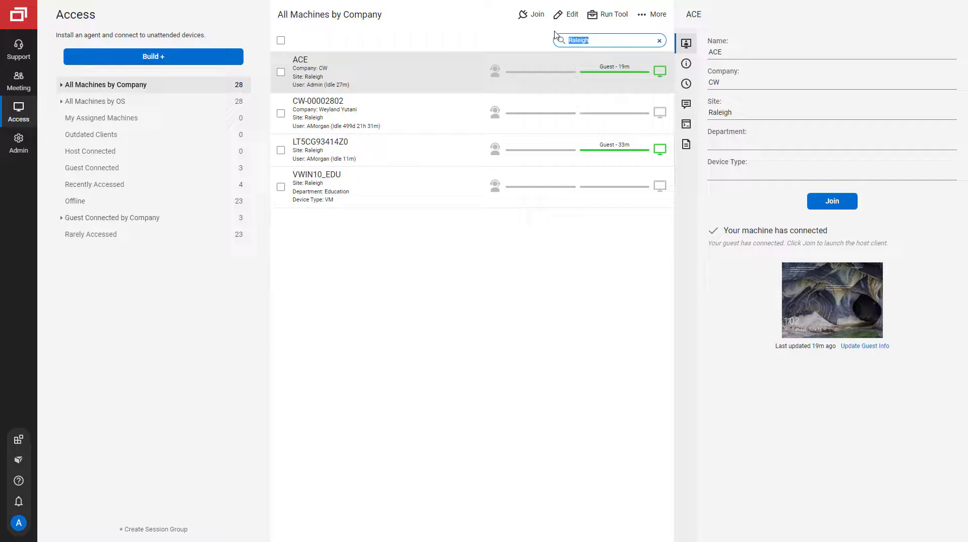
{"action": "left_click", "coordinate": [660, 40]}
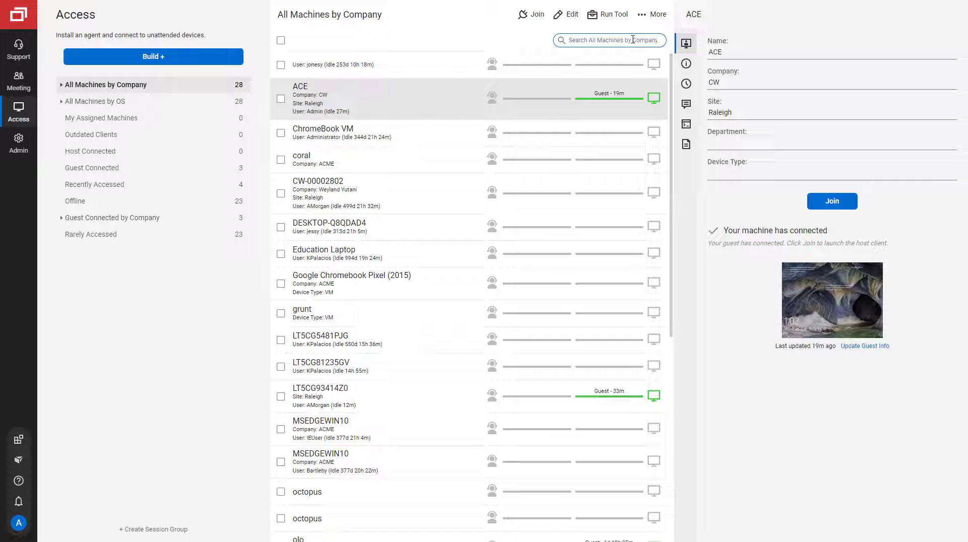
Step: Search 'vwin' to list the three VWIN machines
{"action": "type", "text": "vwin"}
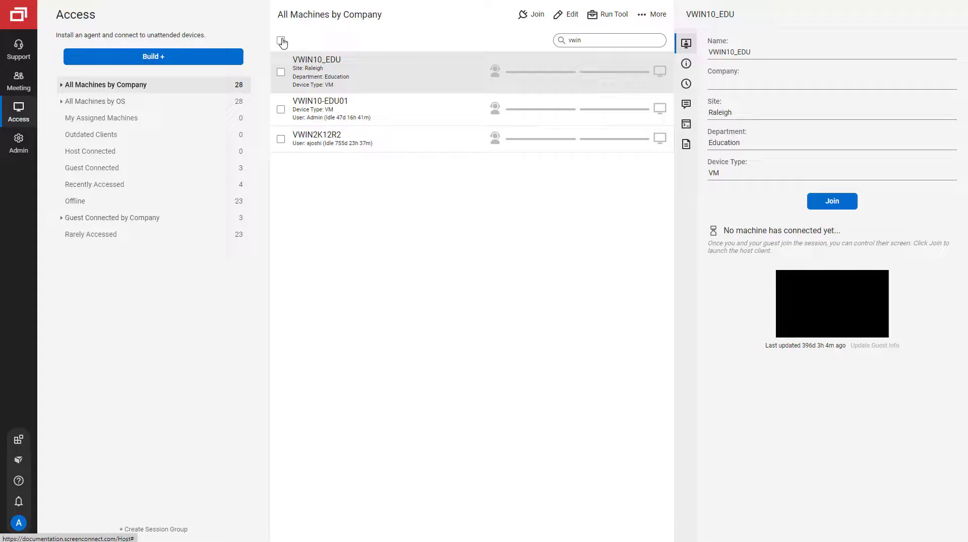
Step: Select all three VWIN sessions and open their right-click actions menu
{"action": "left_click", "coordinate": [281, 41]}
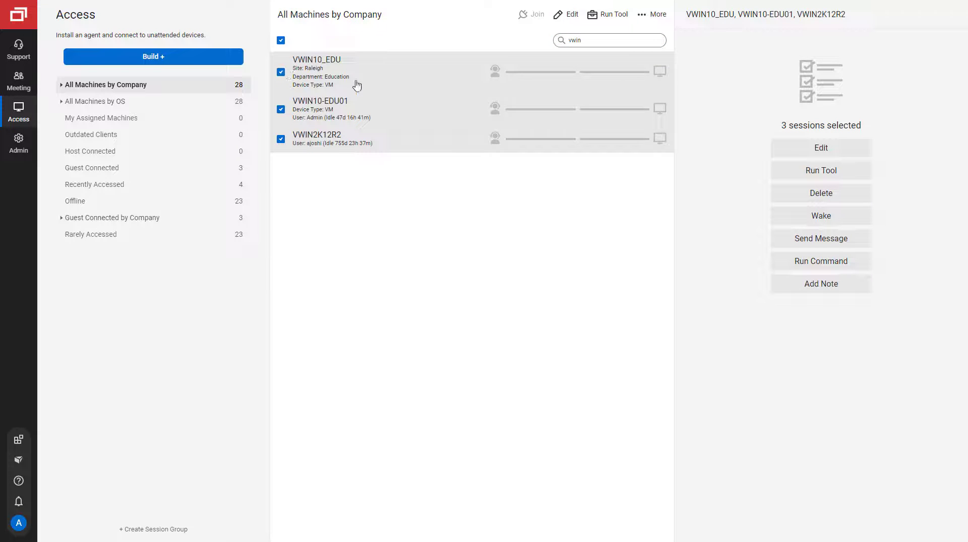
{"action": "right_click", "coordinate": [357, 84]}
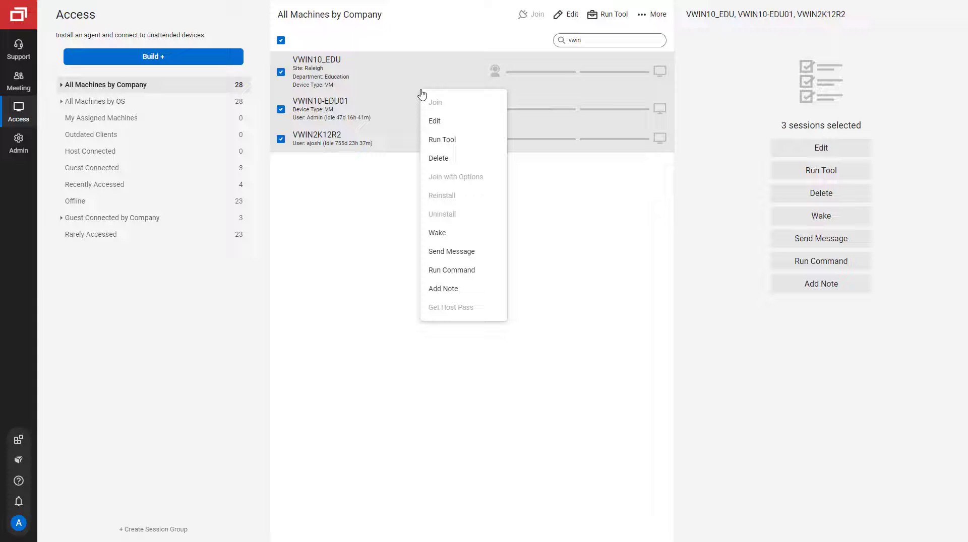